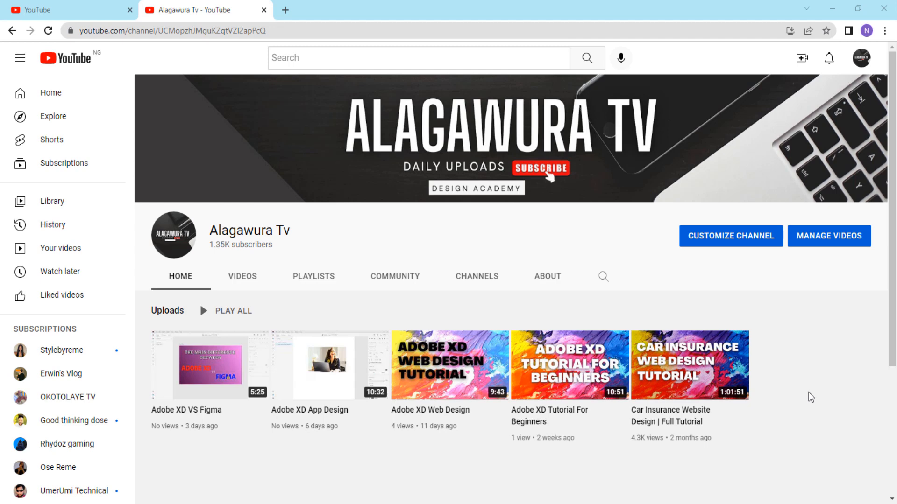
pyautogui.moveTo(740, 408)
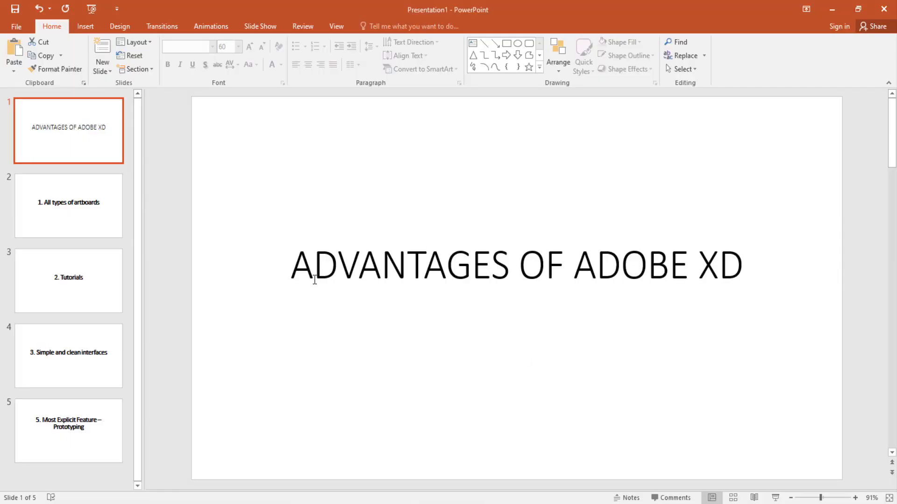
# - Demo XD's phone, tablet, web and social media artboard sizes, then revisit the slide 2 thumbnail
pyautogui.click(68, 206)
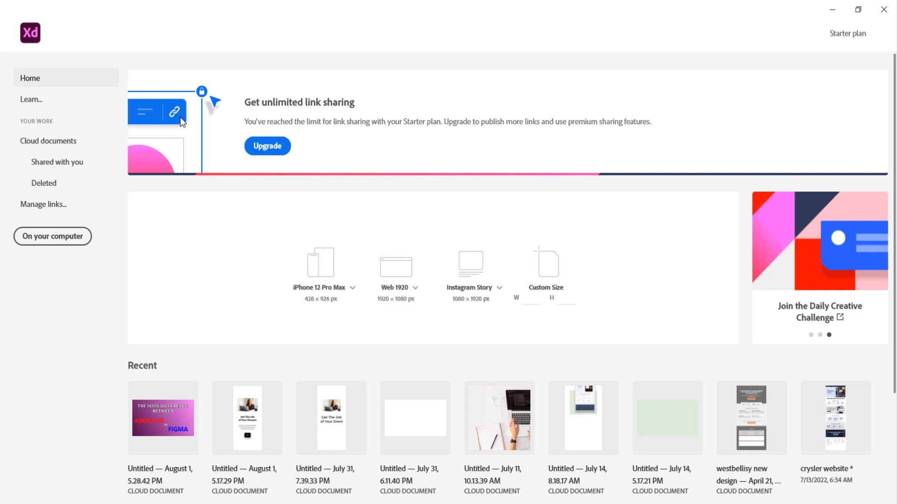
pyautogui.moveTo(337, 249)
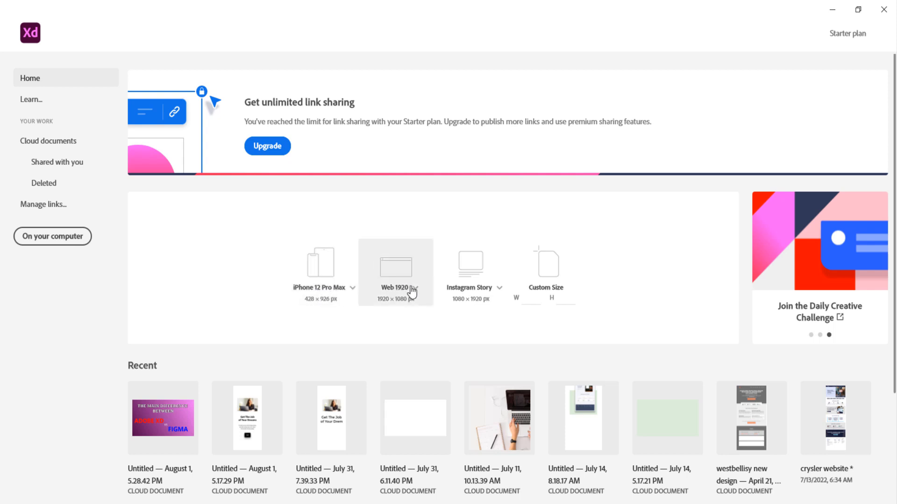
pyautogui.moveTo(484, 292)
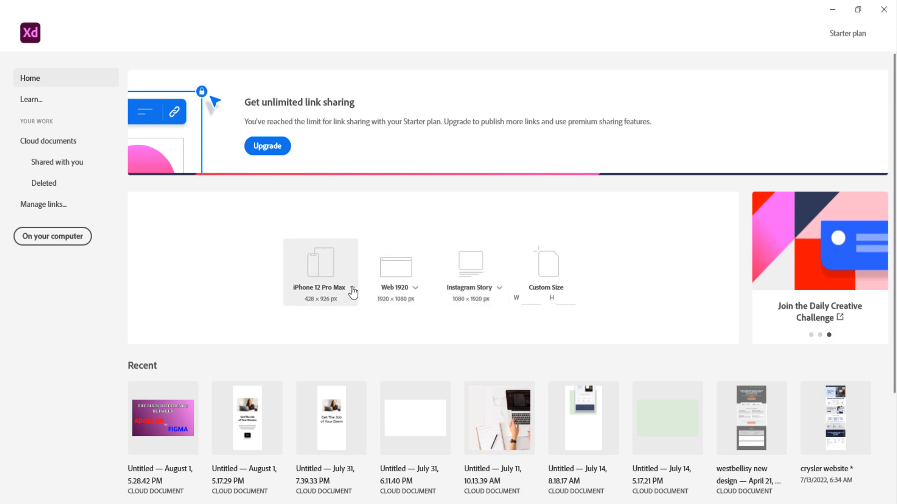
pyautogui.click(349, 288)
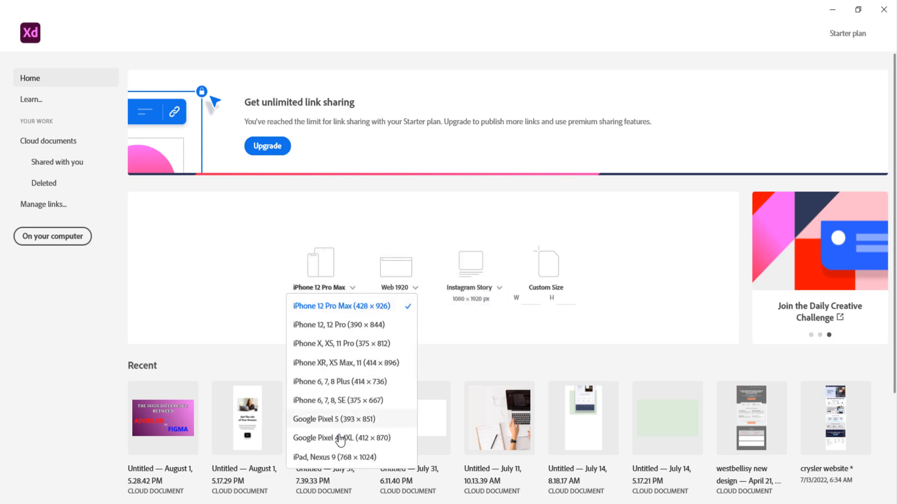
pyautogui.moveTo(356, 301)
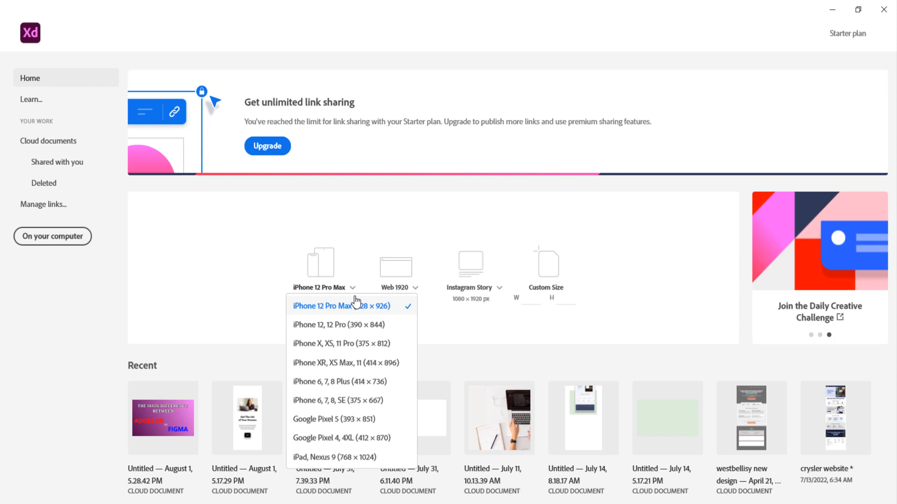
pyautogui.moveTo(362, 314)
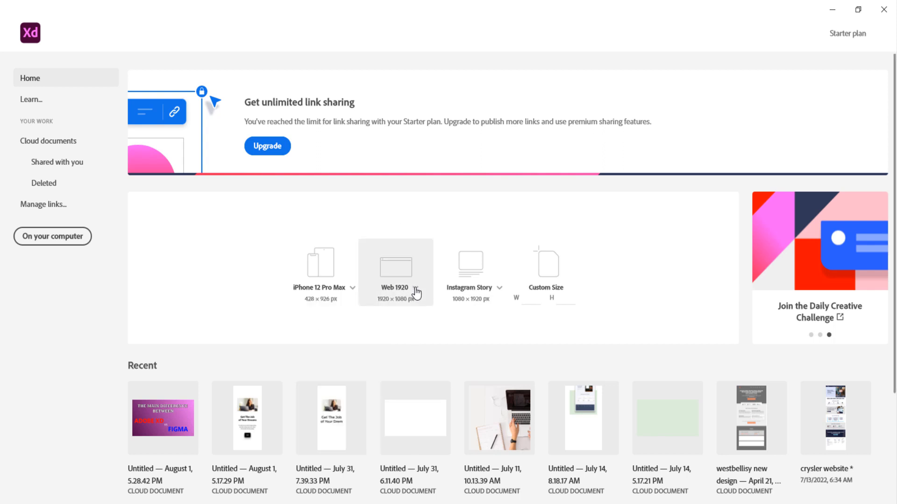
pyautogui.click(411, 288)
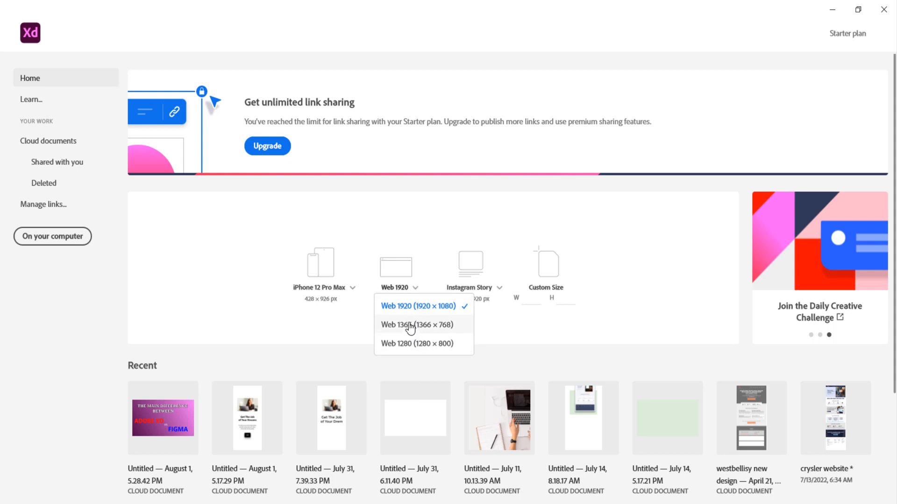
pyautogui.moveTo(411, 337)
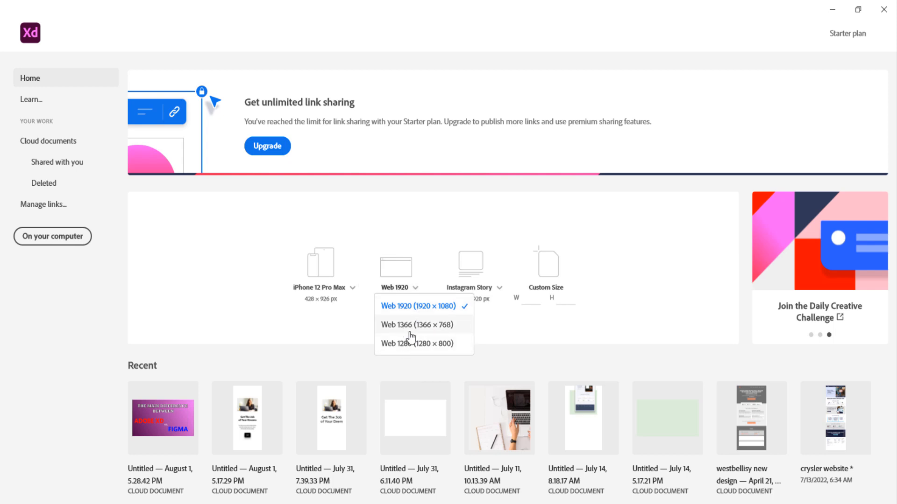
pyautogui.moveTo(461, 260)
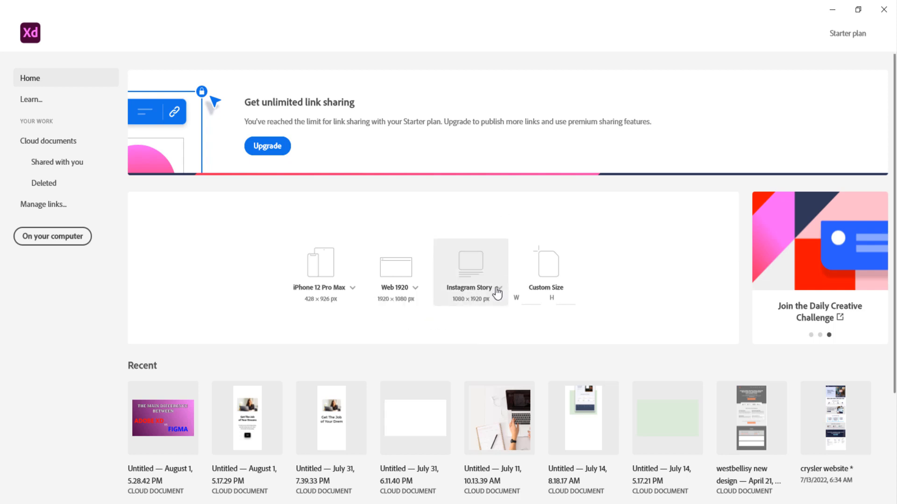
pyautogui.click(499, 291)
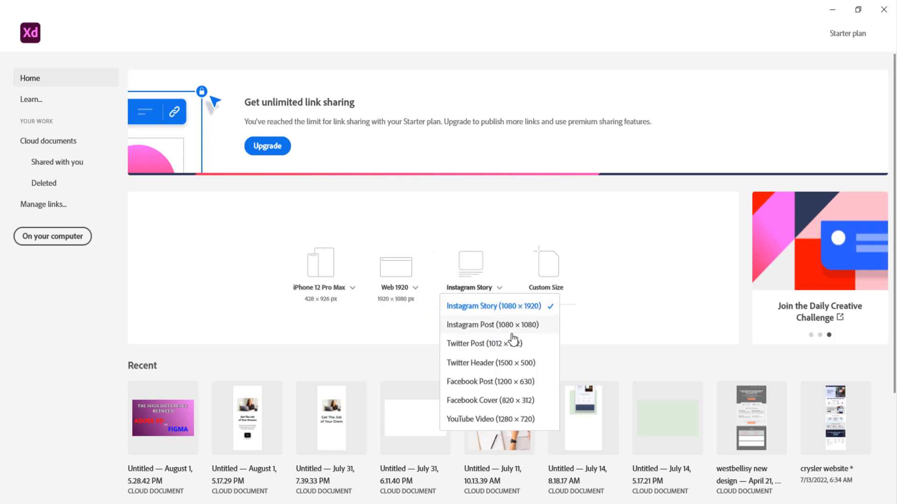
pyautogui.moveTo(509, 357)
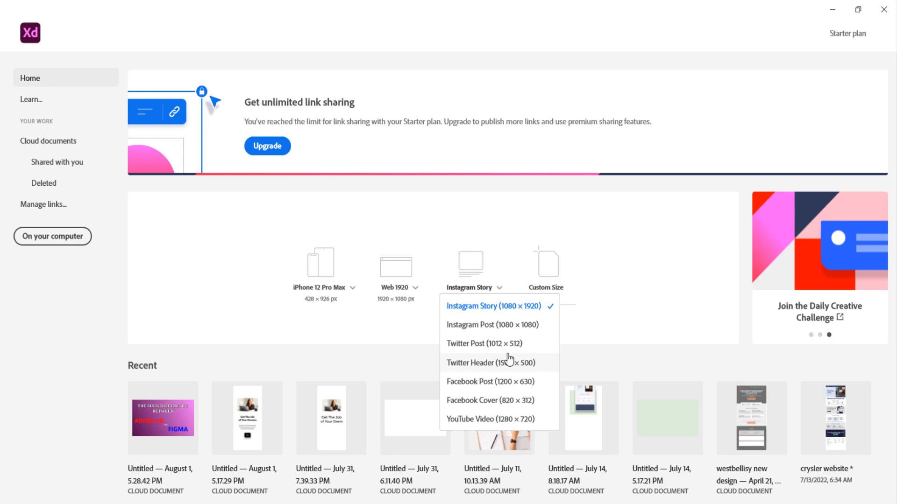
pyautogui.moveTo(671, 251)
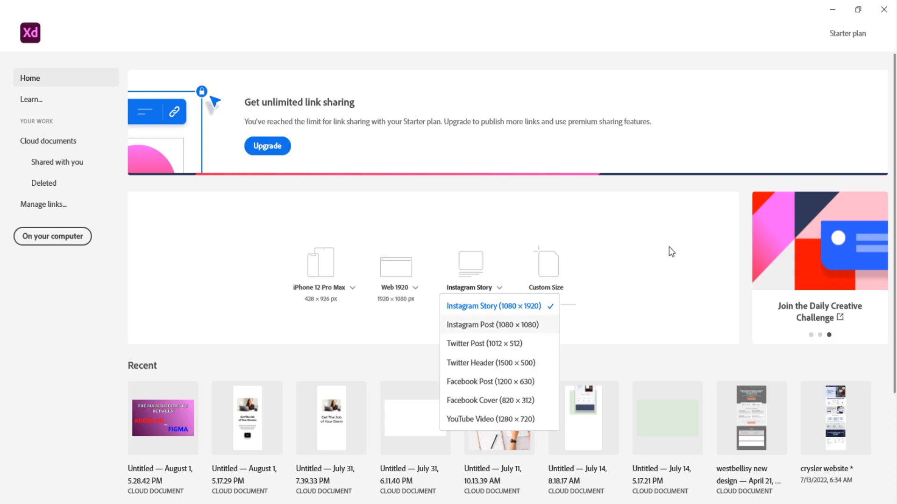
pyautogui.click(490, 306)
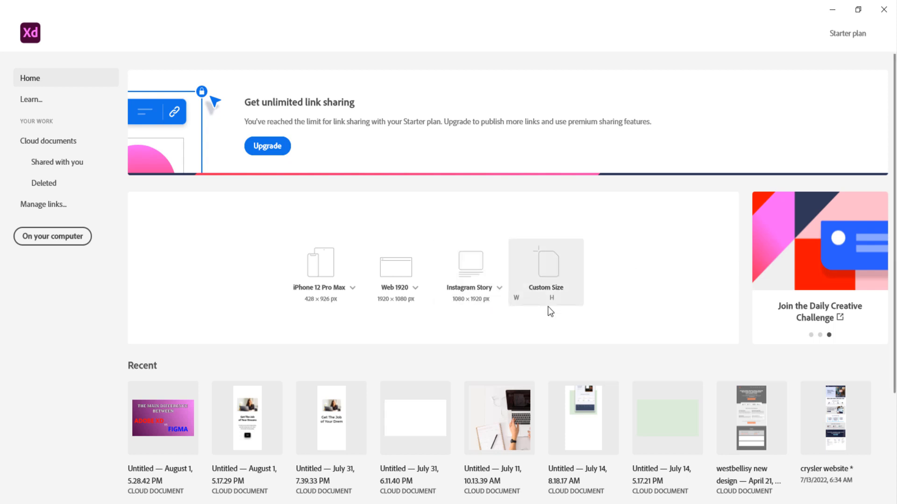
pyautogui.moveTo(599, 305)
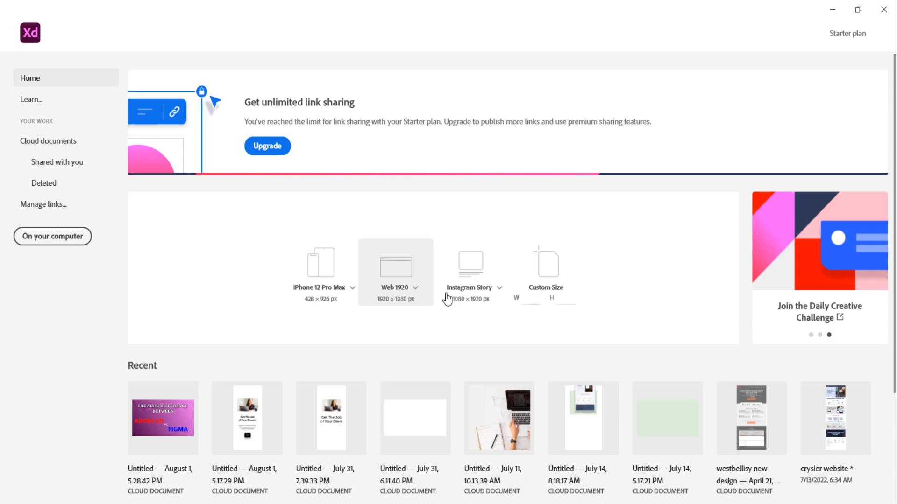
pyautogui.moveTo(676, 244)
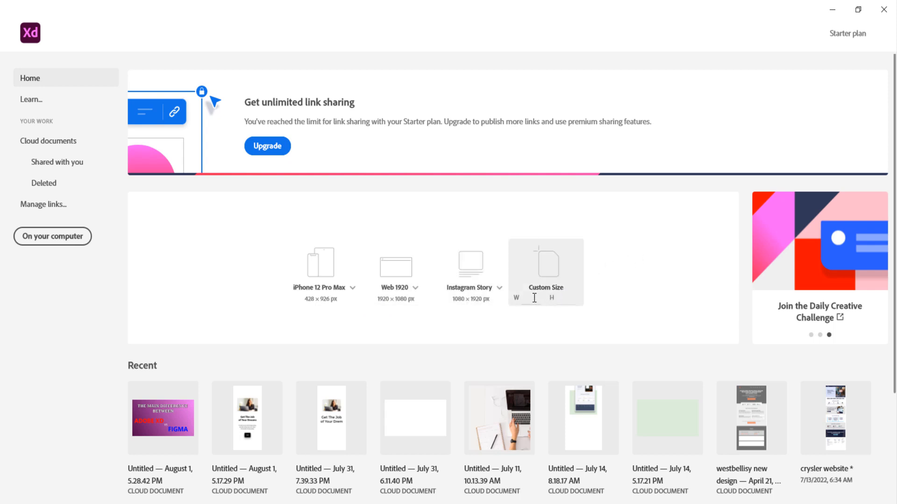
pyautogui.moveTo(579, 303)
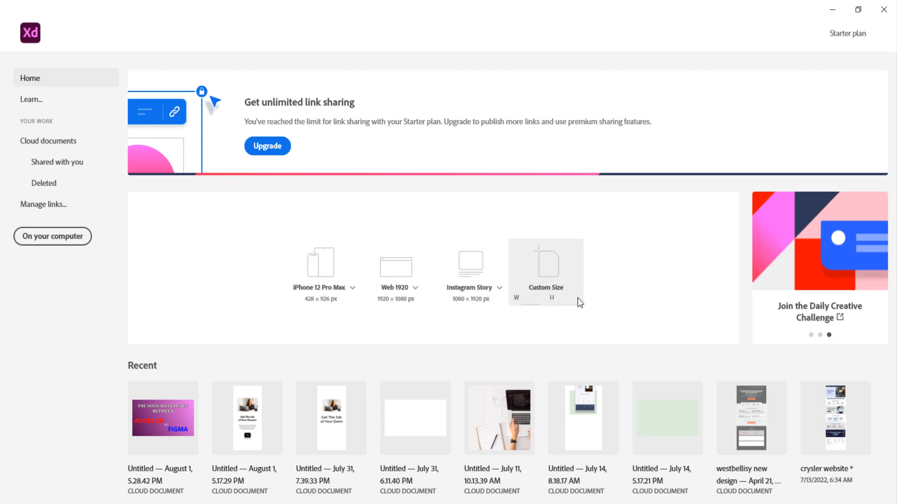
pyautogui.moveTo(595, 293)
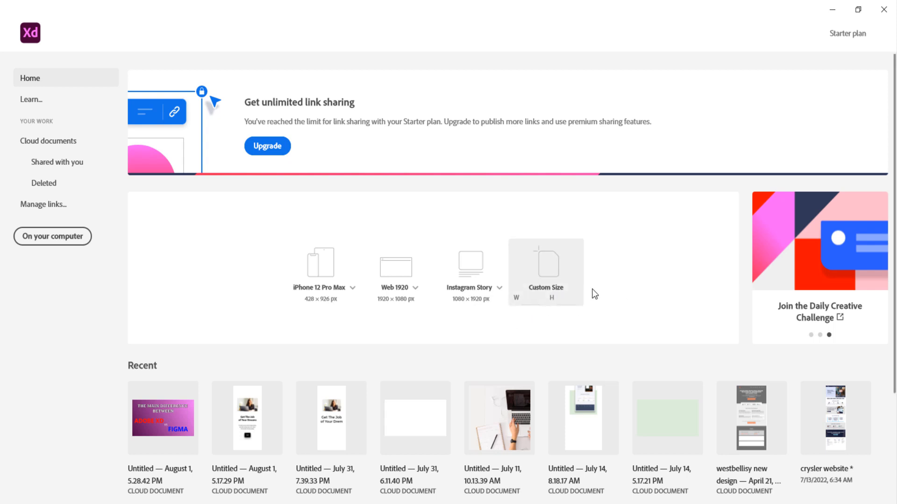
pyautogui.moveTo(608, 295)
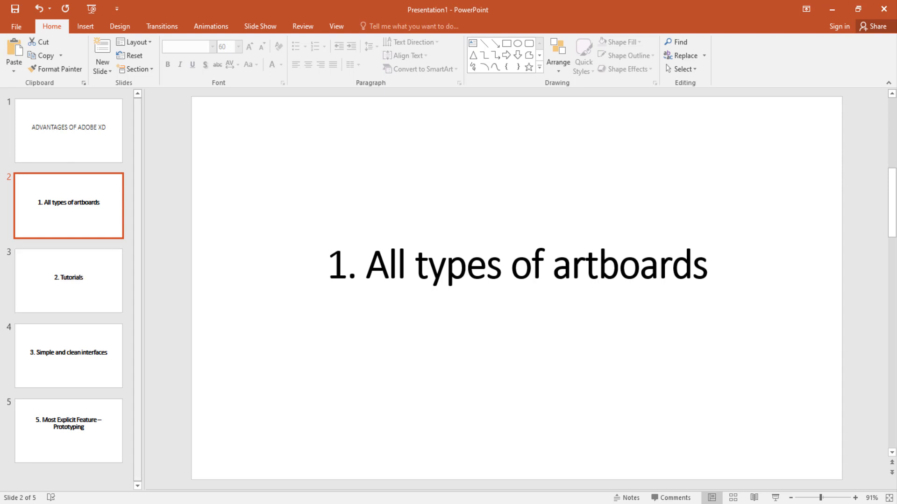
pyautogui.moveTo(66, 284)
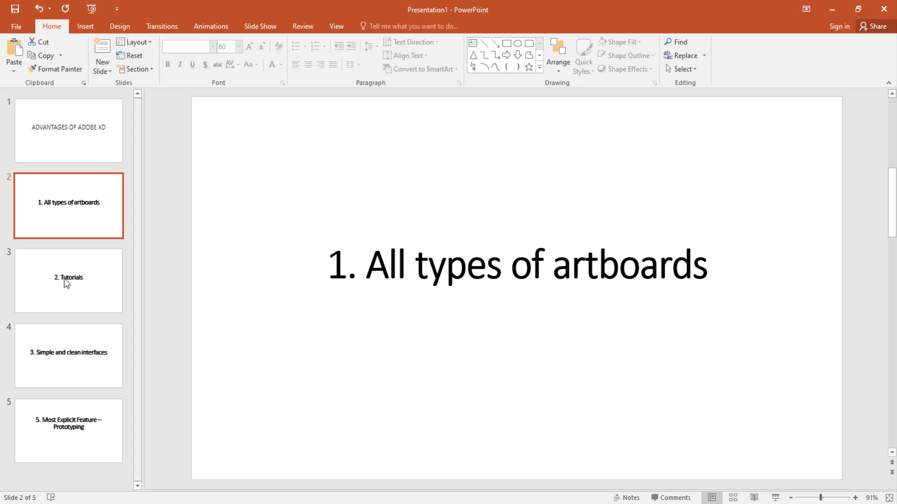
pyautogui.click(68, 280)
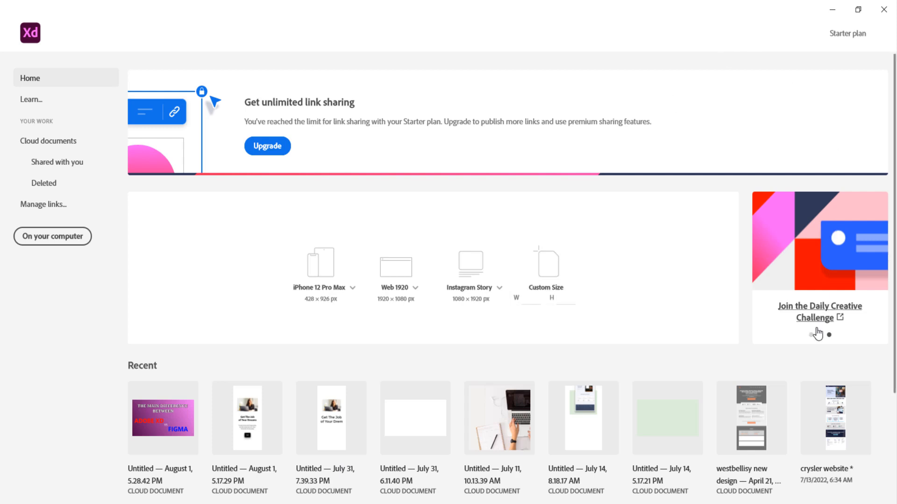
# - Step the XD home carousel back through previous cards to the first promo card
pyautogui.click(819, 335)
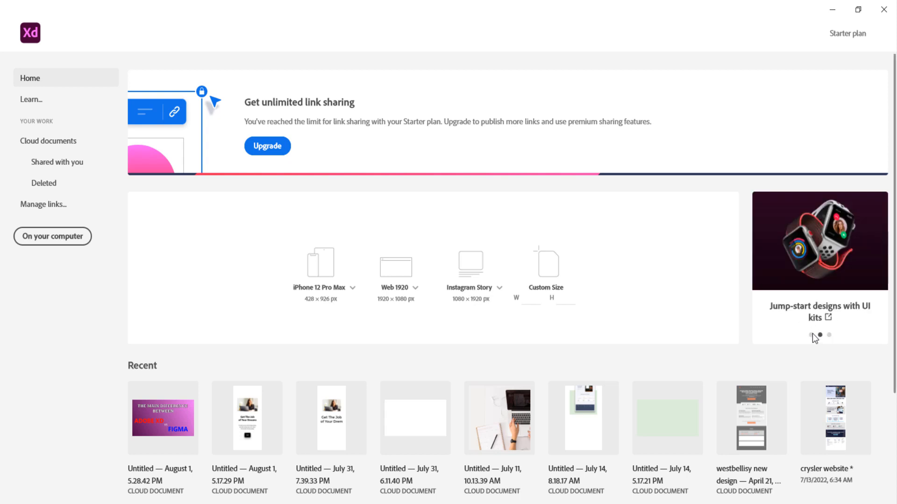
pyautogui.click(820, 334)
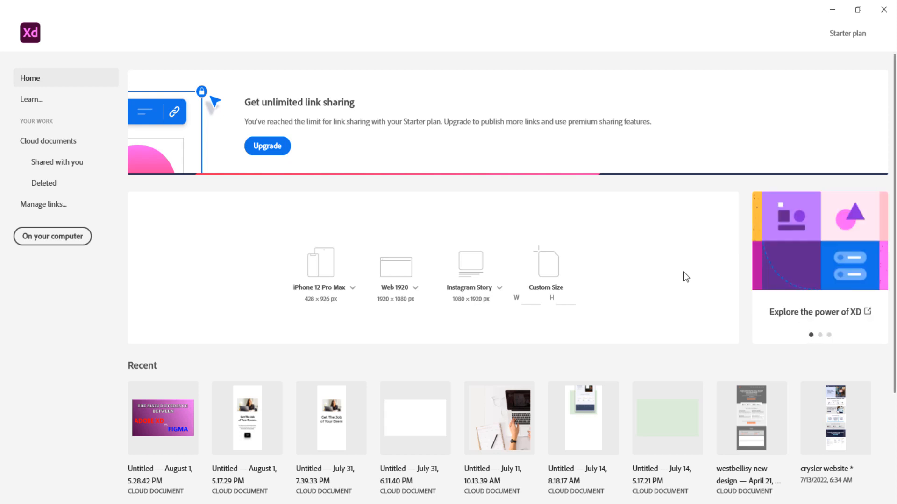
pyautogui.moveTo(673, 53)
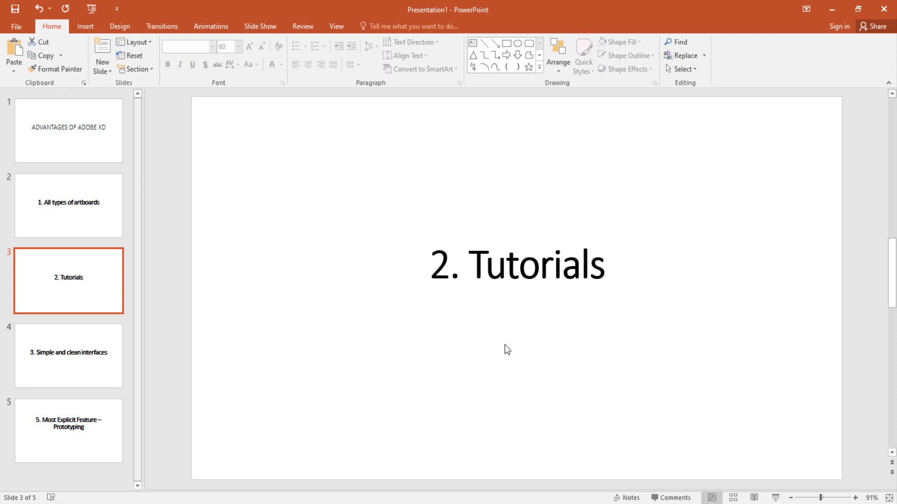
pyautogui.moveTo(91, 328)
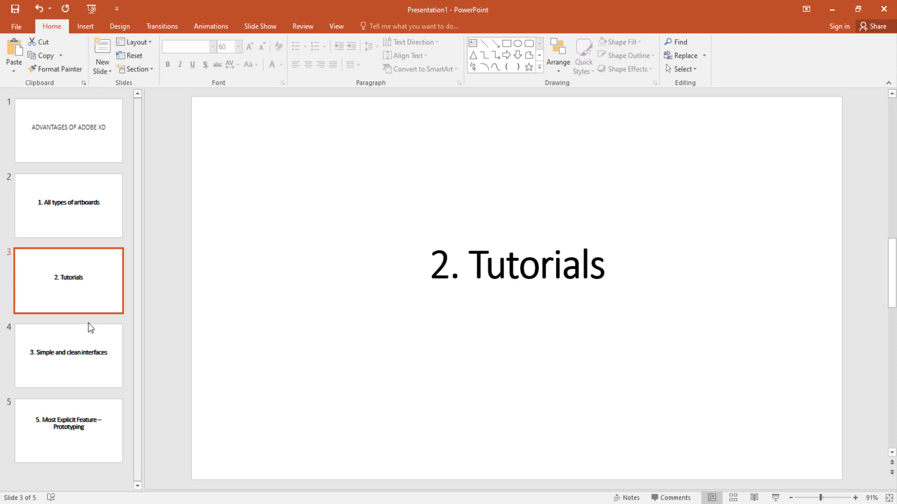
# - Go to slide 4, 'Simple and clean interfaces', in the thumbnail pane
pyautogui.click(68, 355)
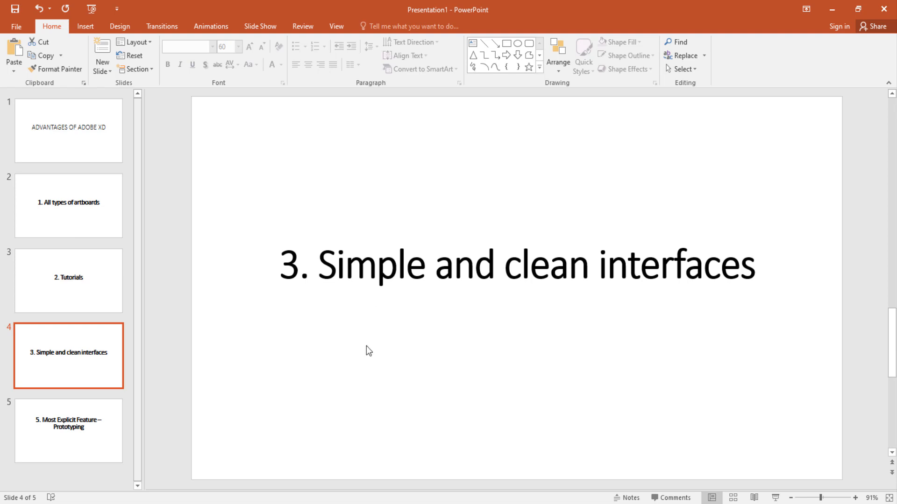
pyautogui.moveTo(312, 493)
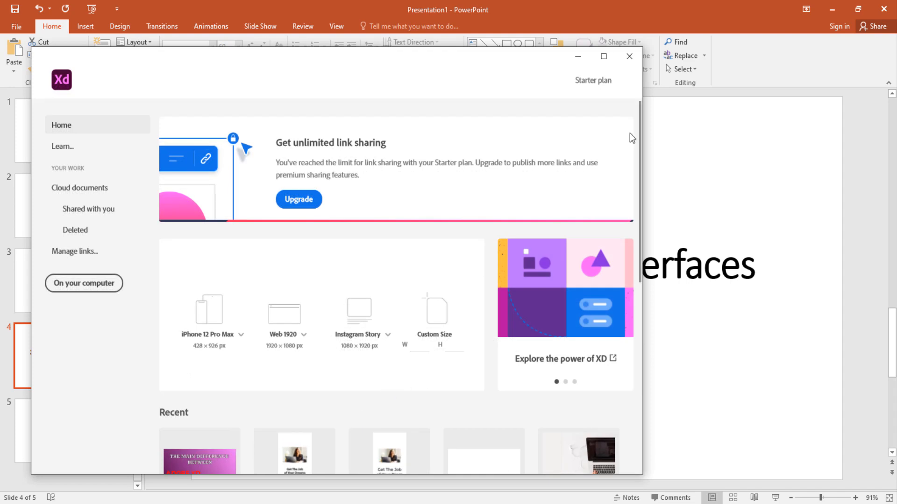
# - Maximize the XD Home window and create a new document from the Web 1920 preset
pyautogui.click(602, 56)
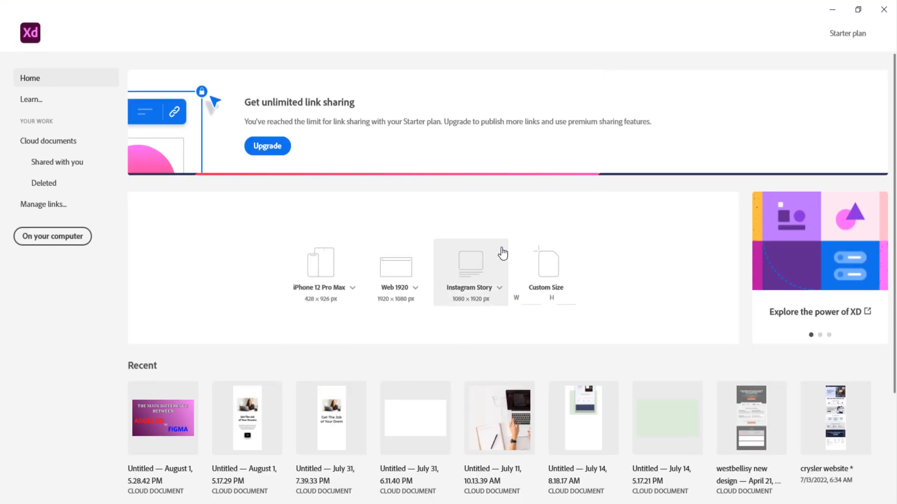
pyautogui.moveTo(197, 425)
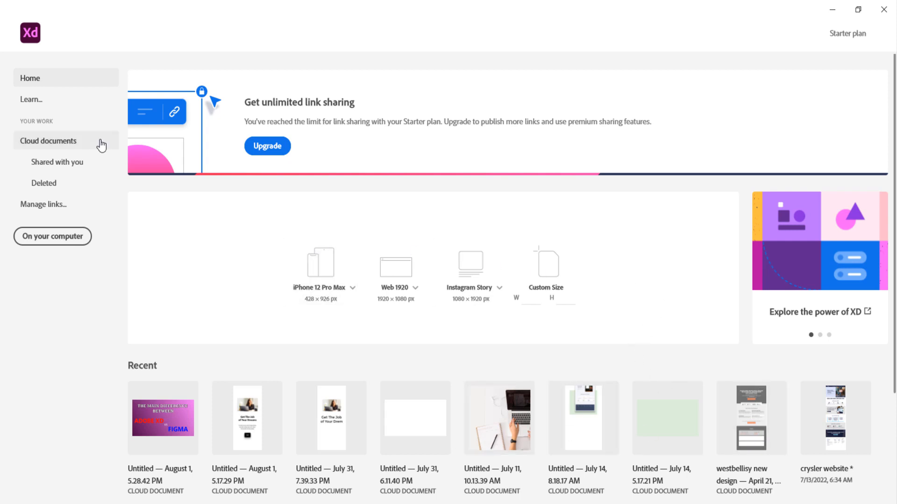
pyautogui.moveTo(114, 206)
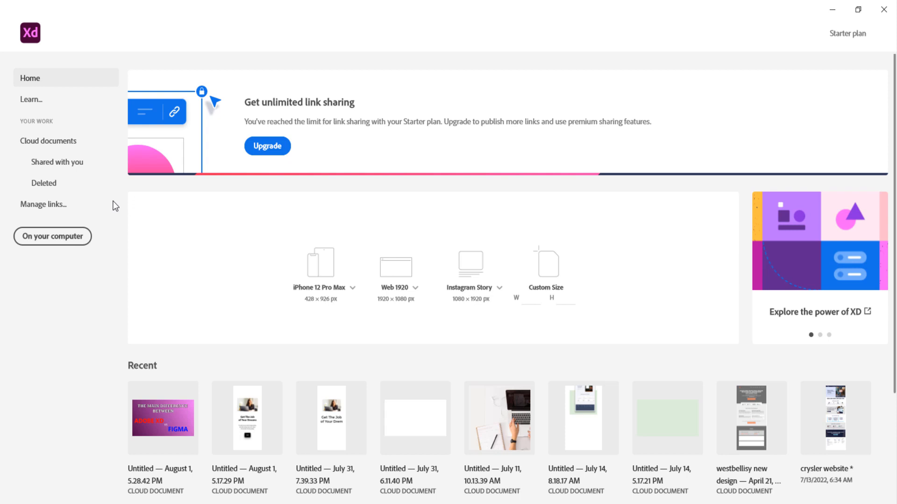
pyautogui.moveTo(406, 275)
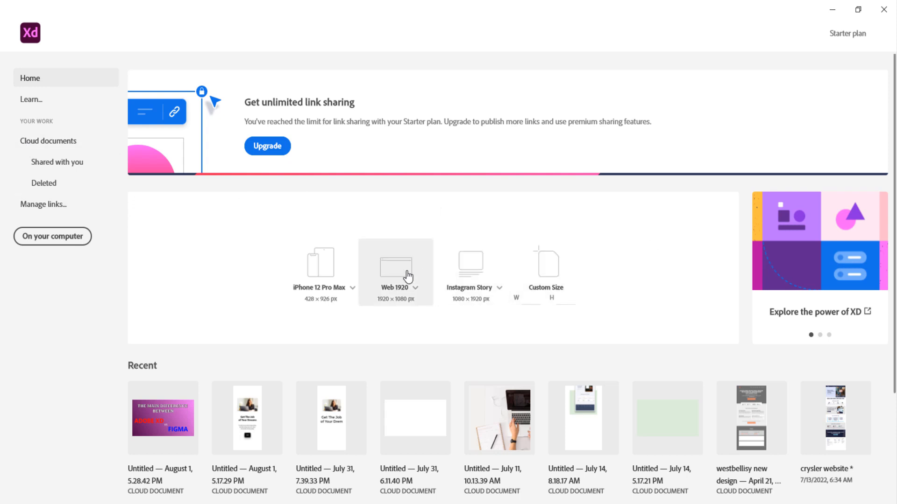
pyautogui.moveTo(389, 274)
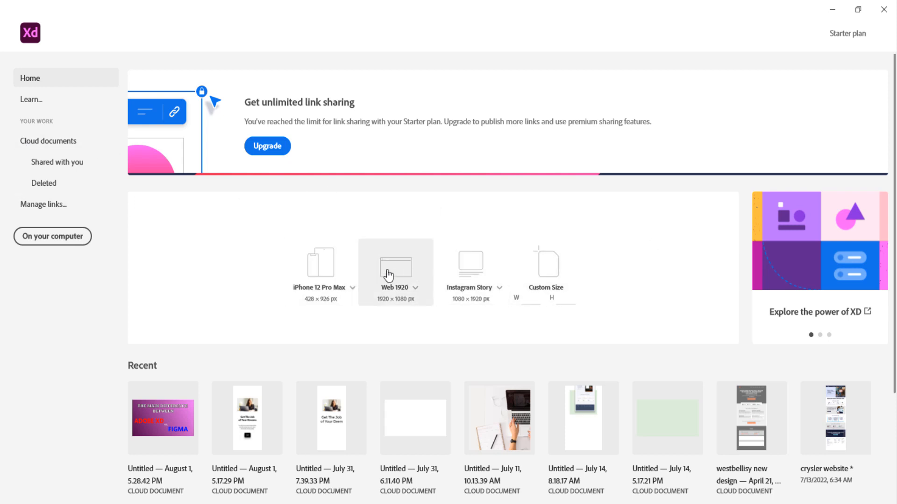
pyautogui.click(395, 267)
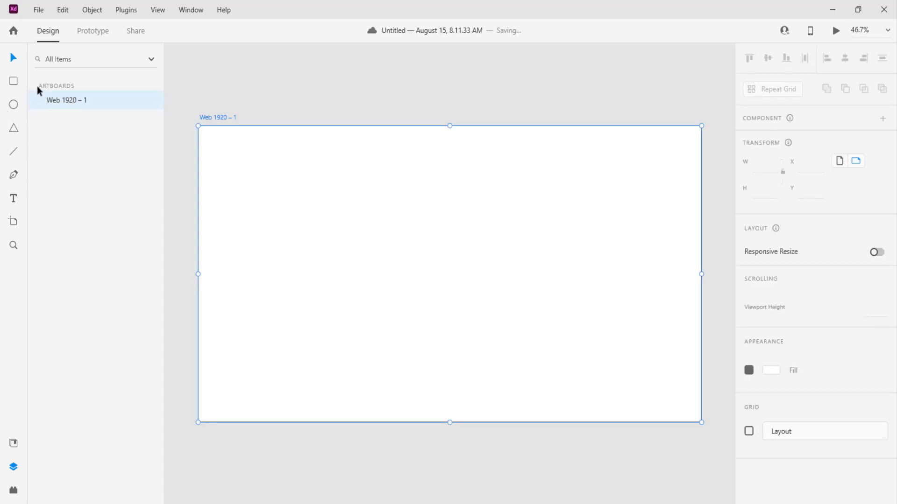
# - Select 'Web 1920 – 1' in Layers to show its 1920 × 1080 size properties
pyautogui.click(66, 100)
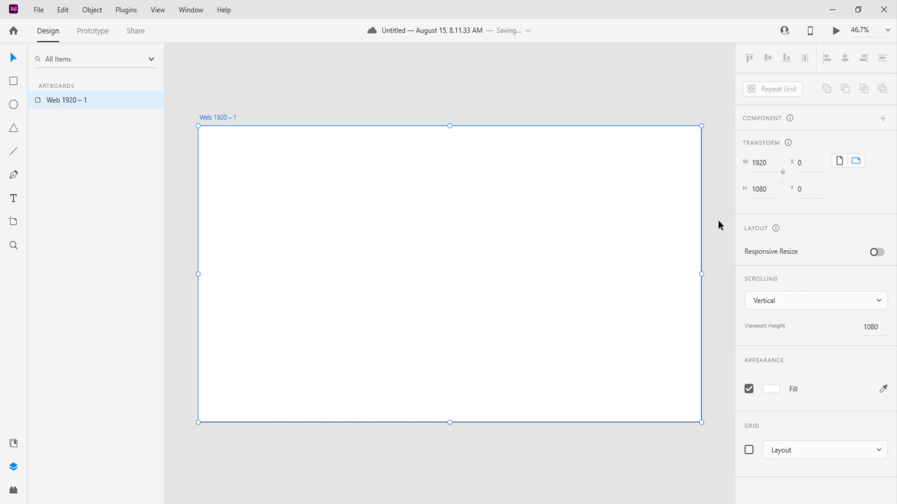
pyautogui.moveTo(568, 119)
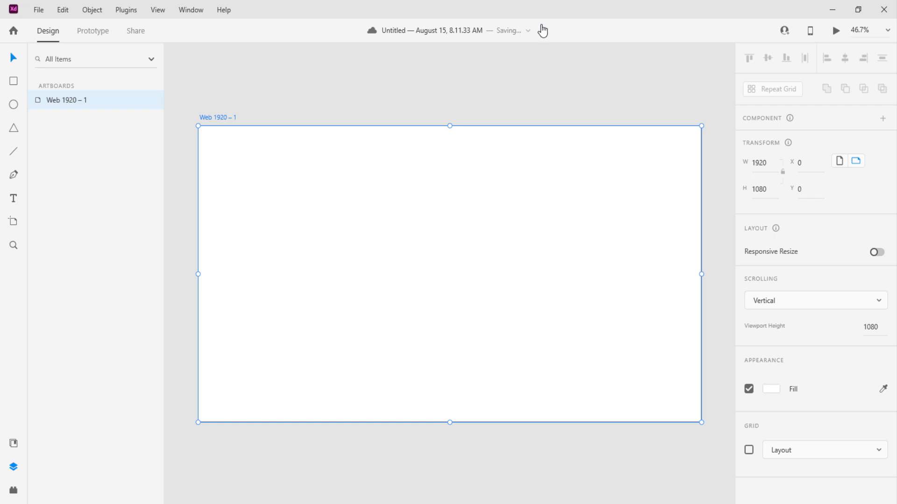
pyautogui.moveTo(688, 104)
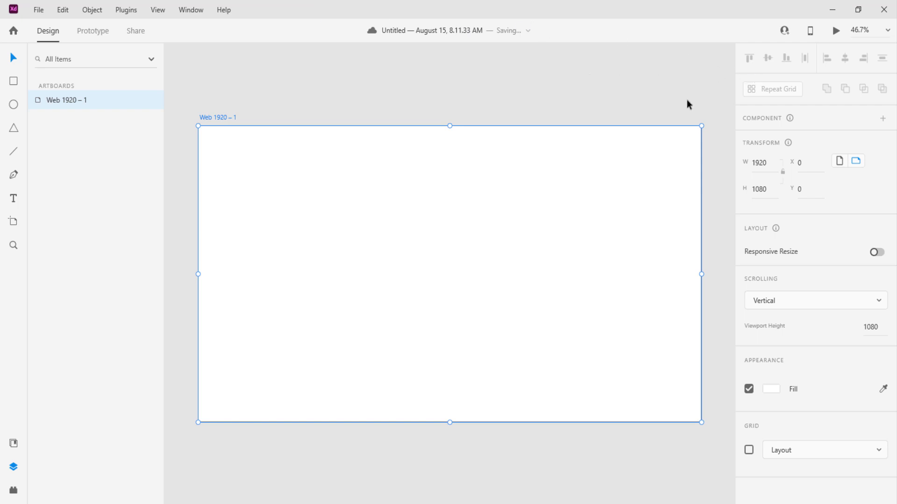
pyautogui.moveTo(714, 131)
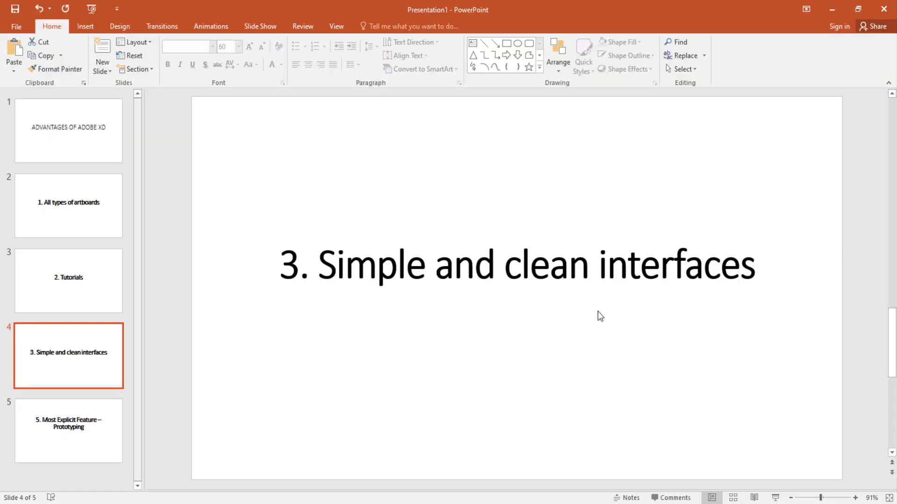
pyautogui.moveTo(397, 316)
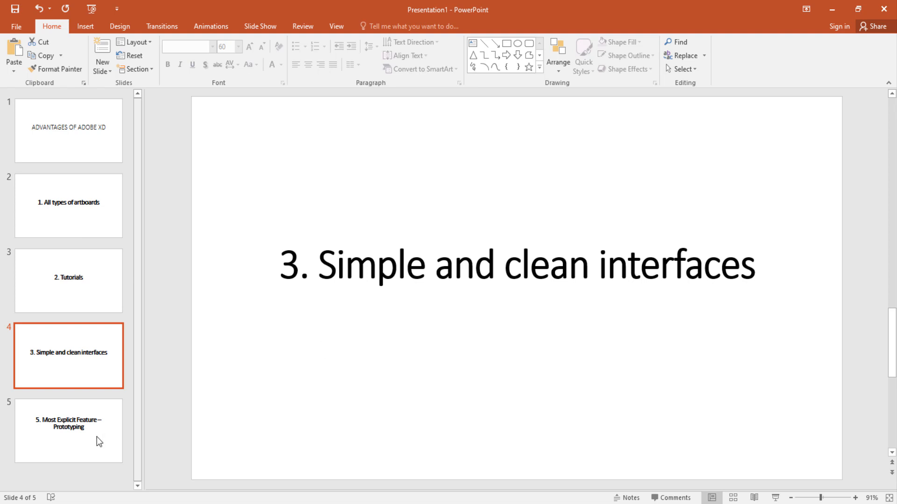
# - Go to slide 5, 'Most Explicit Feature – Prototyping'
pyautogui.click(69, 431)
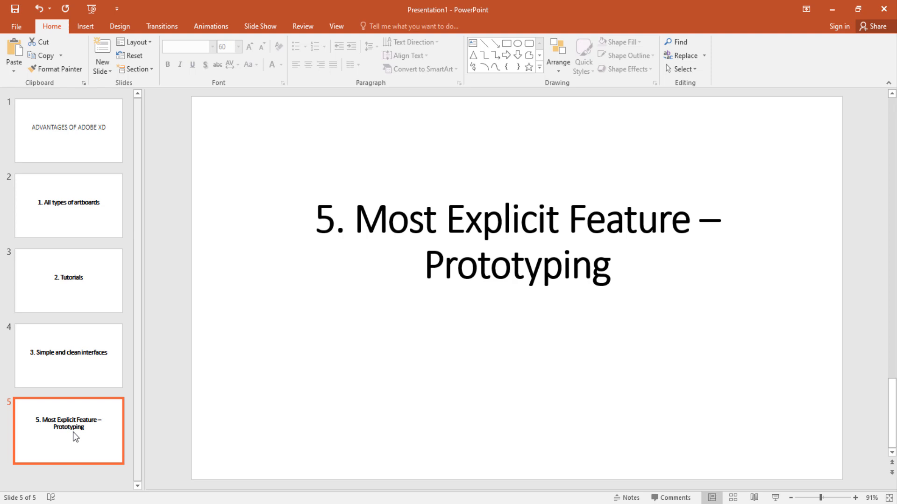
pyautogui.moveTo(255, 317)
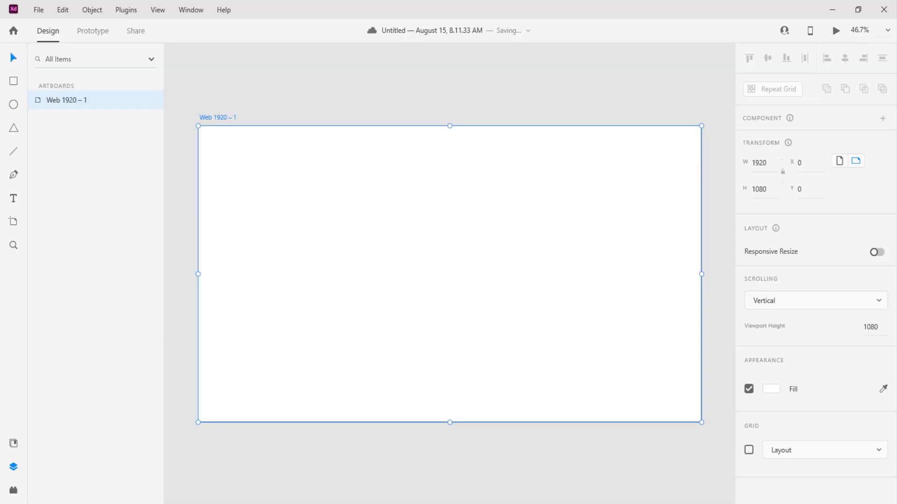
pyautogui.moveTo(196, 55)
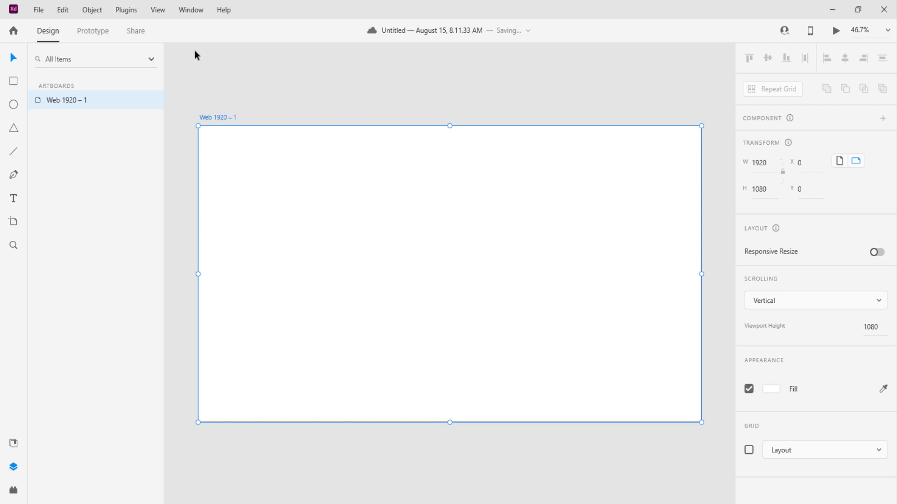
# - Toggle from Prototype to Design and back to Prototype, showing the Tap-triggered interaction
pyautogui.click(92, 30)
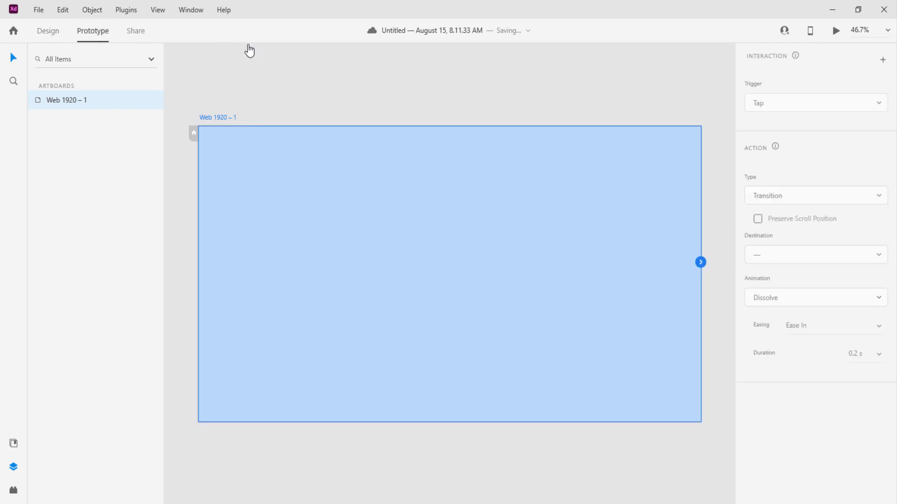
pyautogui.moveTo(258, 50)
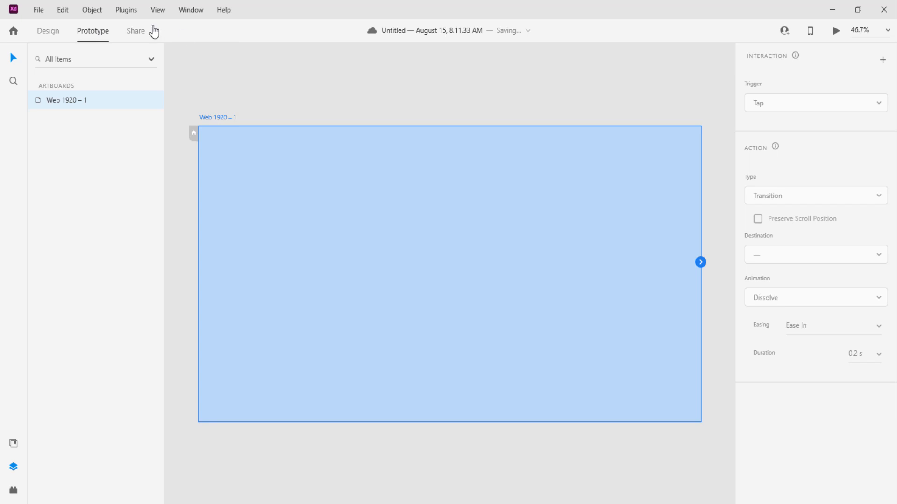
pyautogui.click(48, 31)
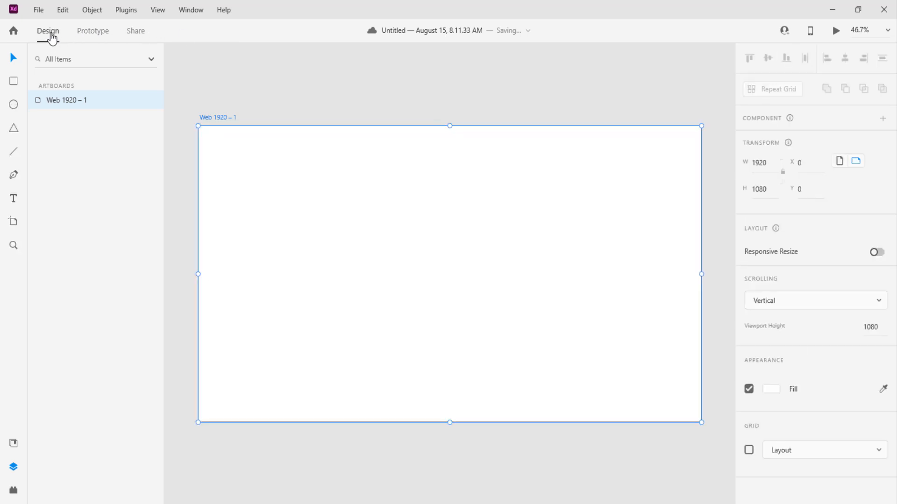
pyautogui.click(92, 30)
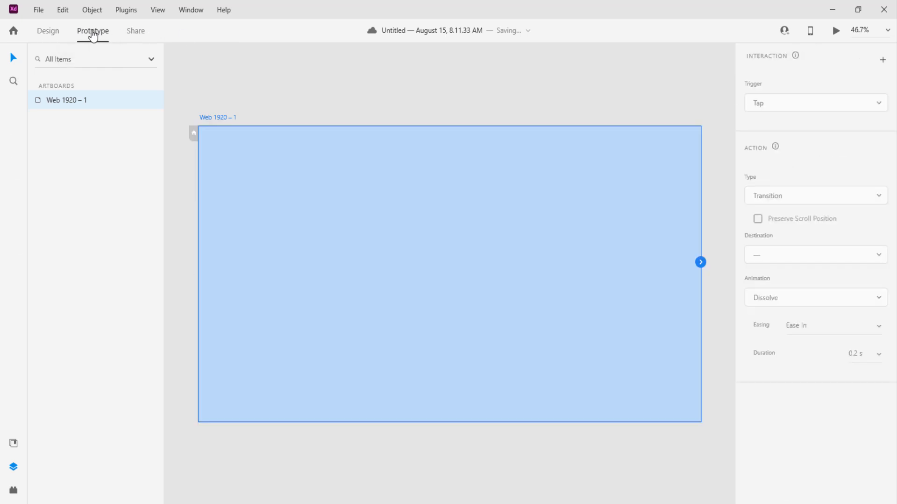
pyautogui.moveTo(843, 174)
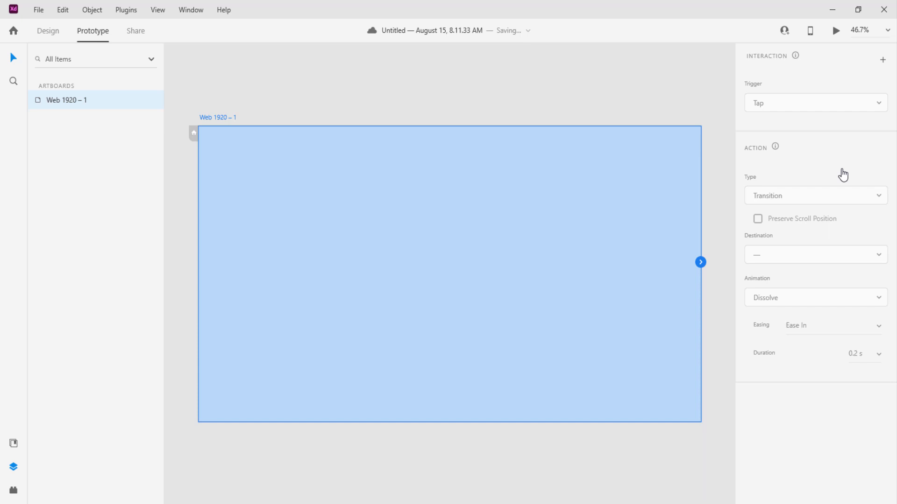
pyautogui.moveTo(675, 449)
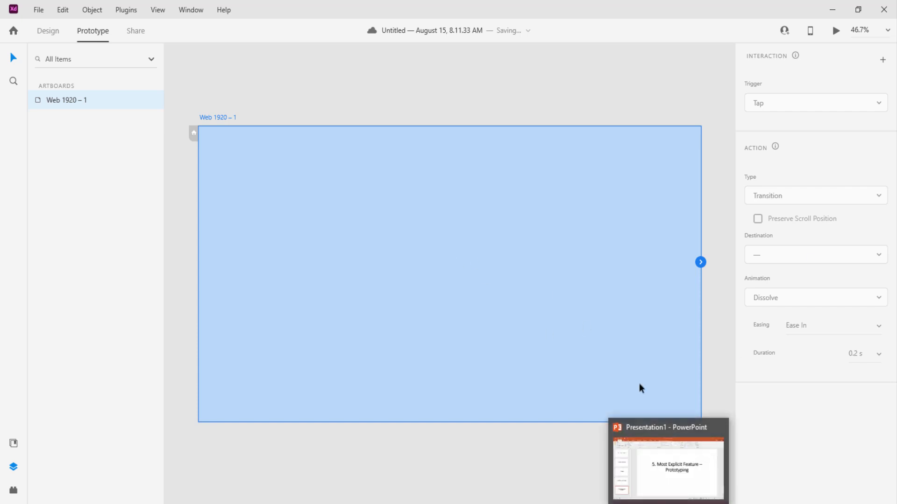
pyautogui.moveTo(672, 482)
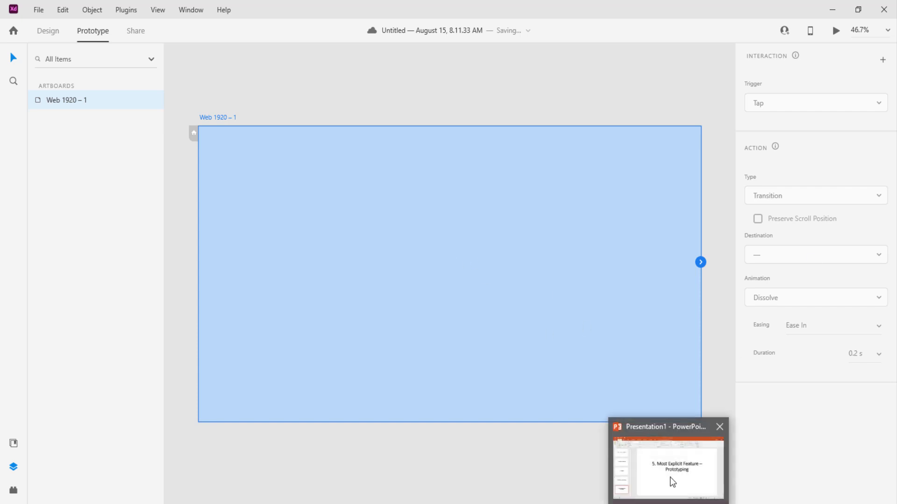
# - Bring PowerPoint back to the front from its taskbar preview
pyautogui.click(666, 461)
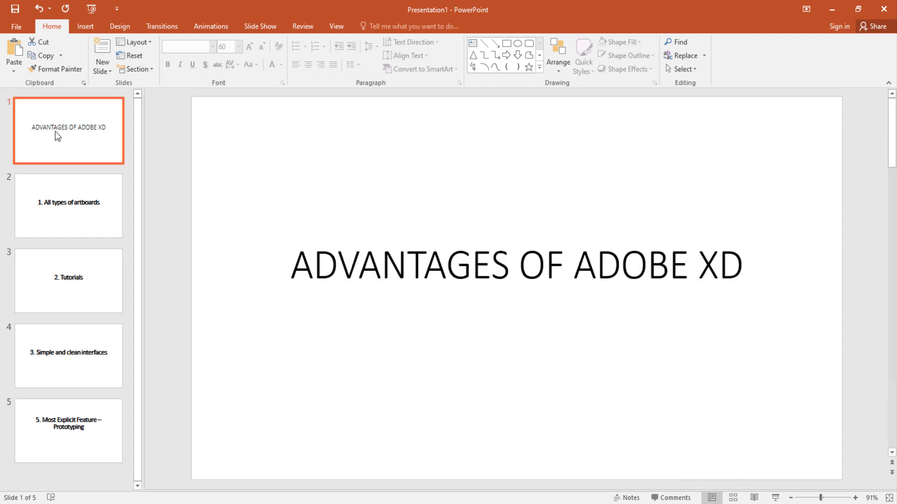
pyautogui.moveTo(90, 132)
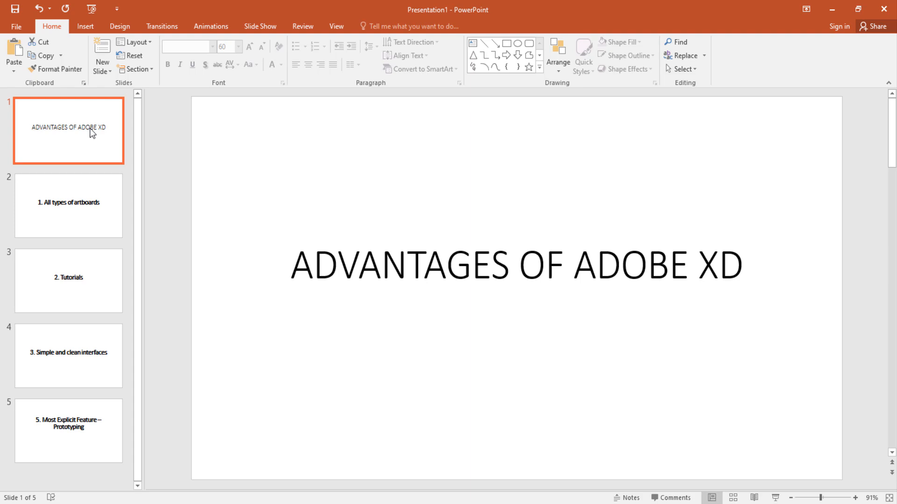